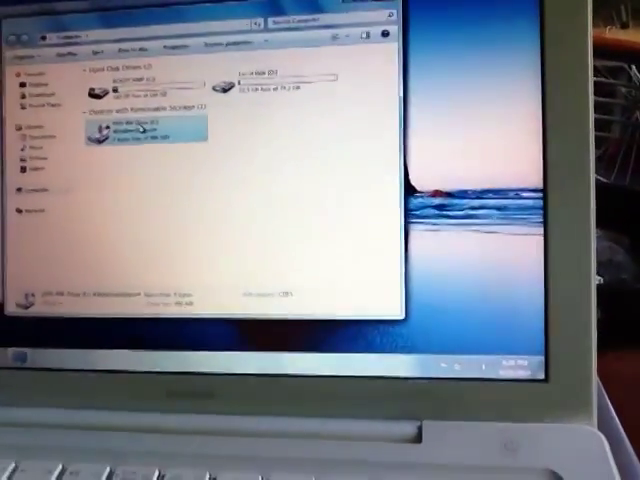
Step: Open the context menu for the Windows Support DVD RW drive in Computer
{"action": "right_click", "coordinate": [130, 130]}
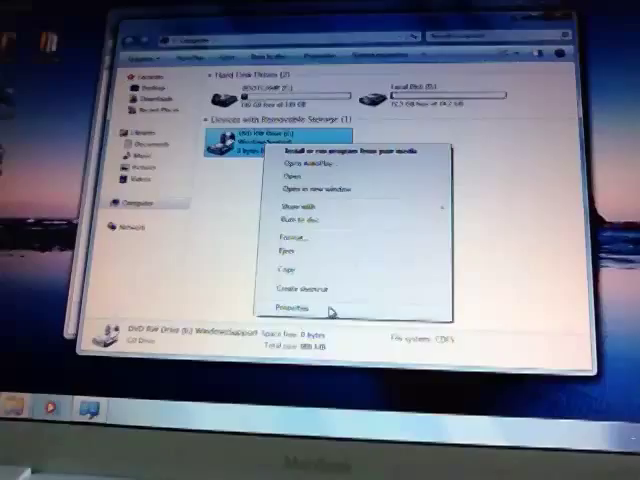